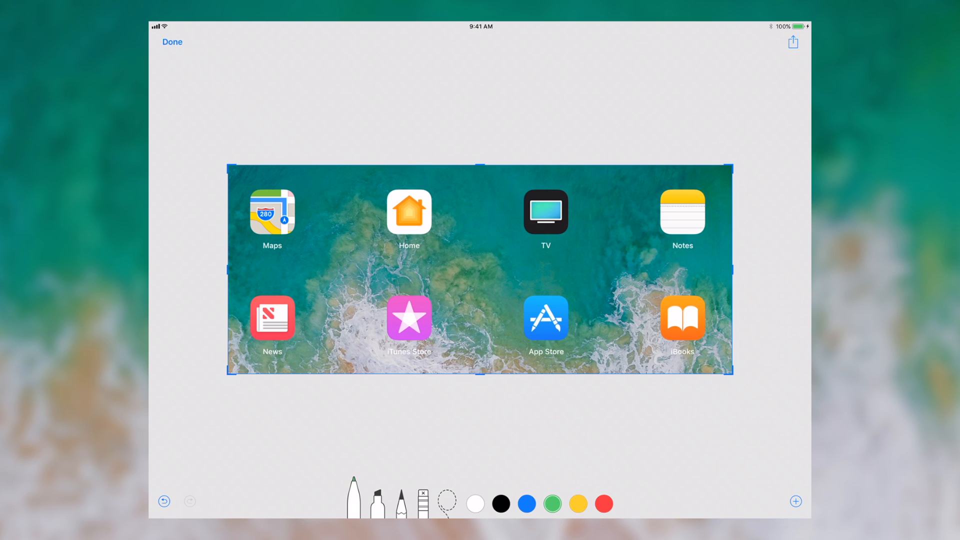
- Scribble wavy yellow and green freehand strokes across the middle of the screenshot
left_click_drag(395, 214, 429, 220)
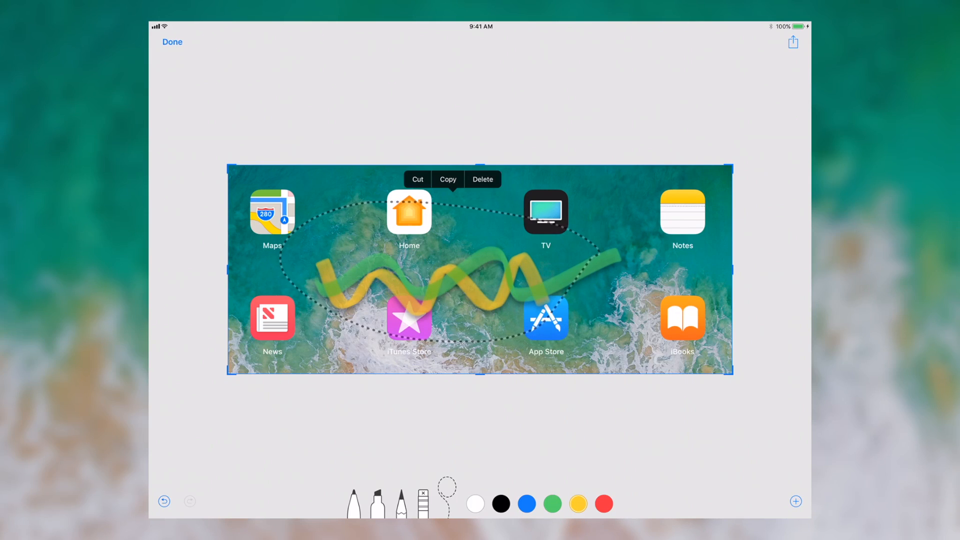
- Delete the lassoed yellow and green wavy strokes, leaving the screenshot clean
left_click(482, 179)
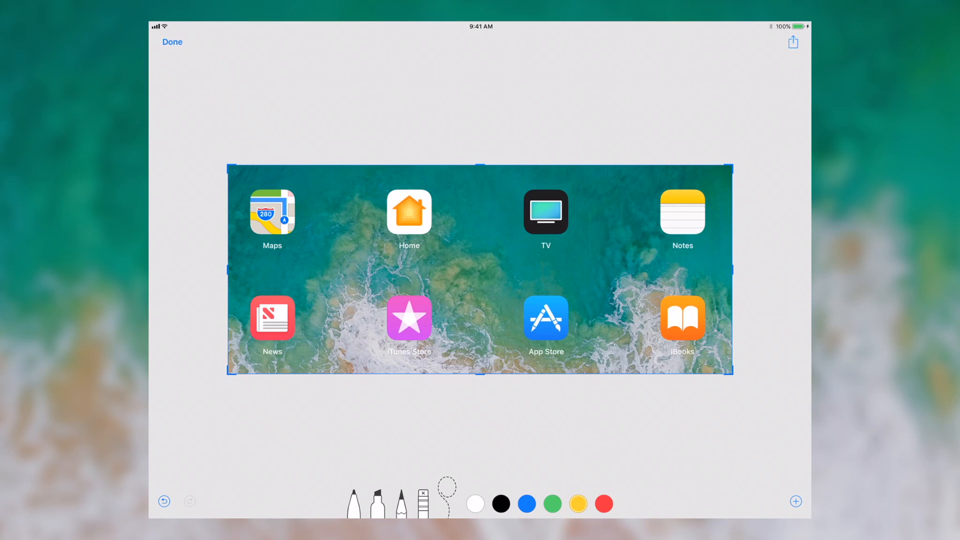
- Add a magnifier loupe from the annotations list to enlarge the Maps icon
left_click(795, 501)
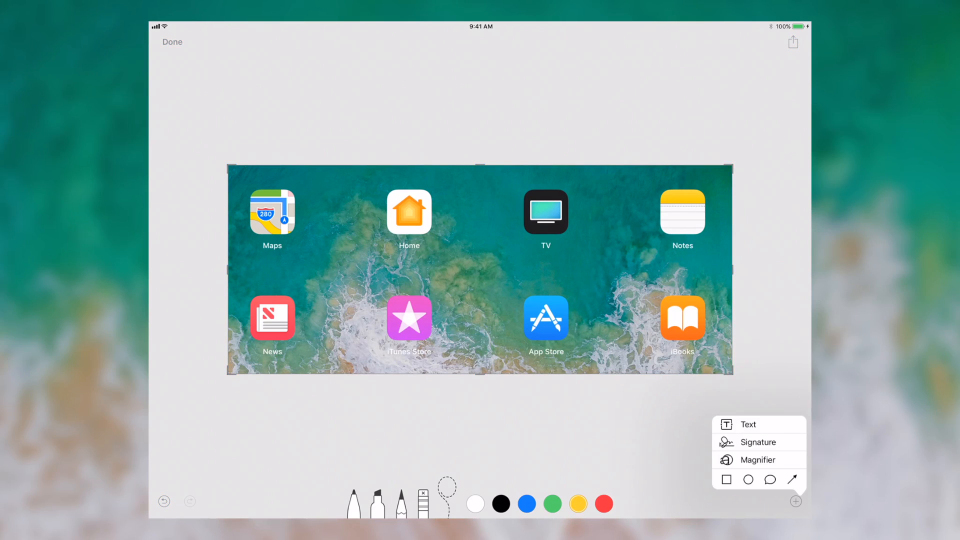
left_click(747, 424)
type("test")
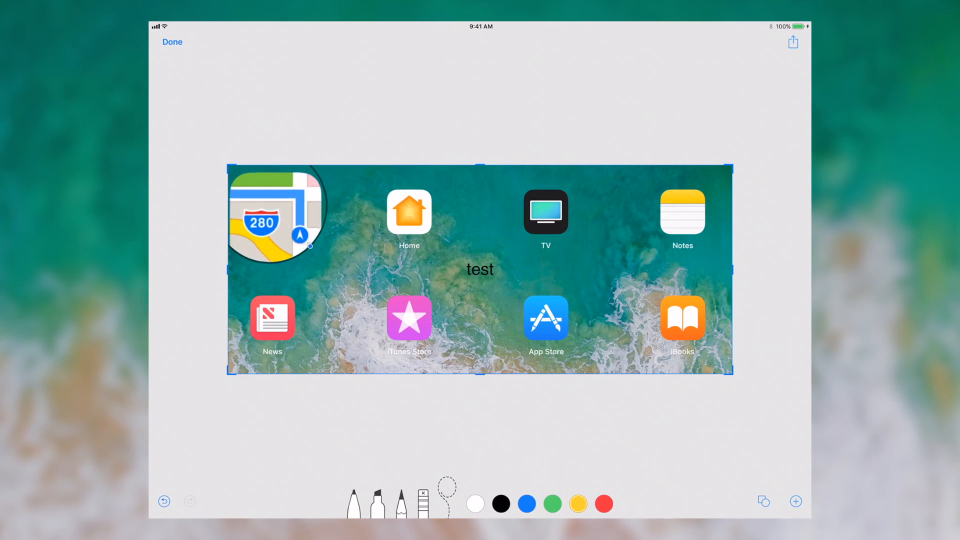
- Stretch the yellow arrow through the test text and add a speech bubble
left_click_drag(410, 269, 549, 269)
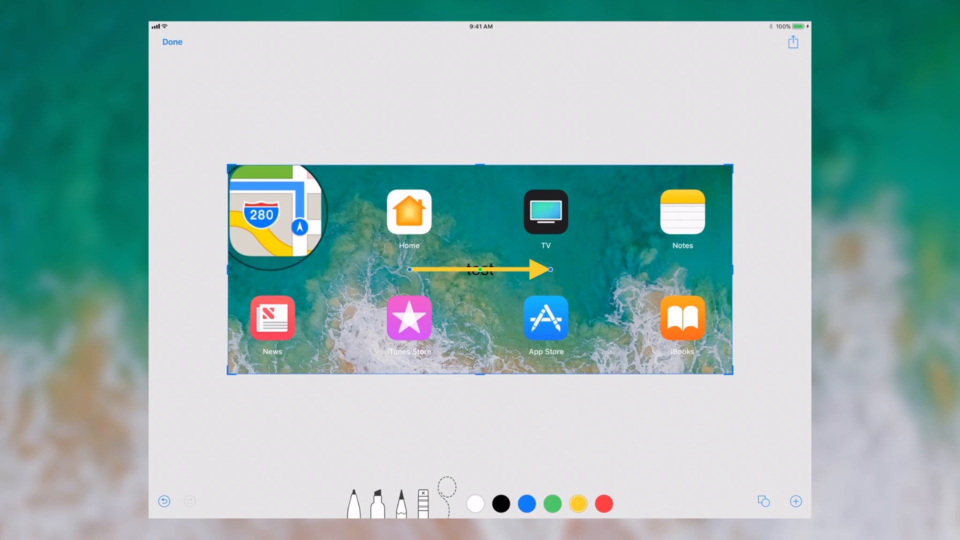
left_click(795, 501)
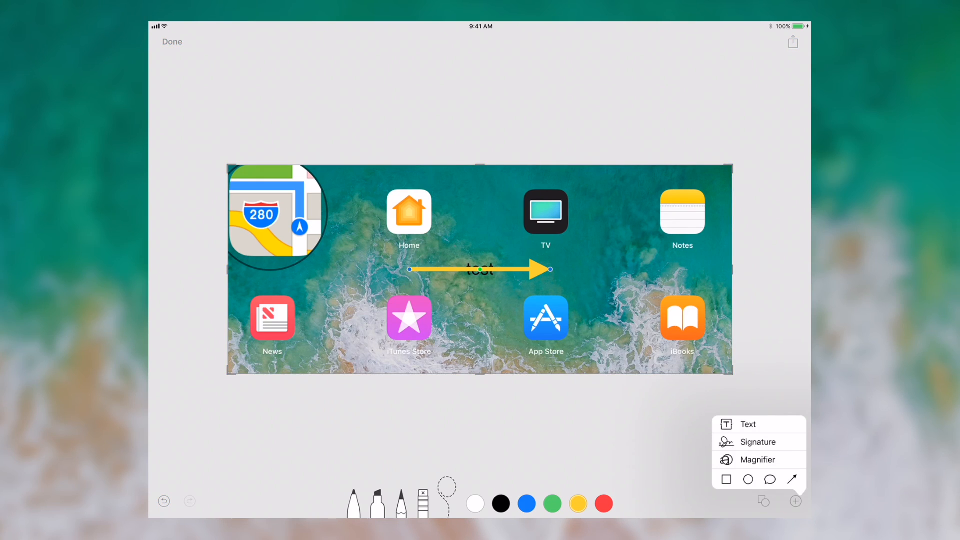
left_click(770, 479)
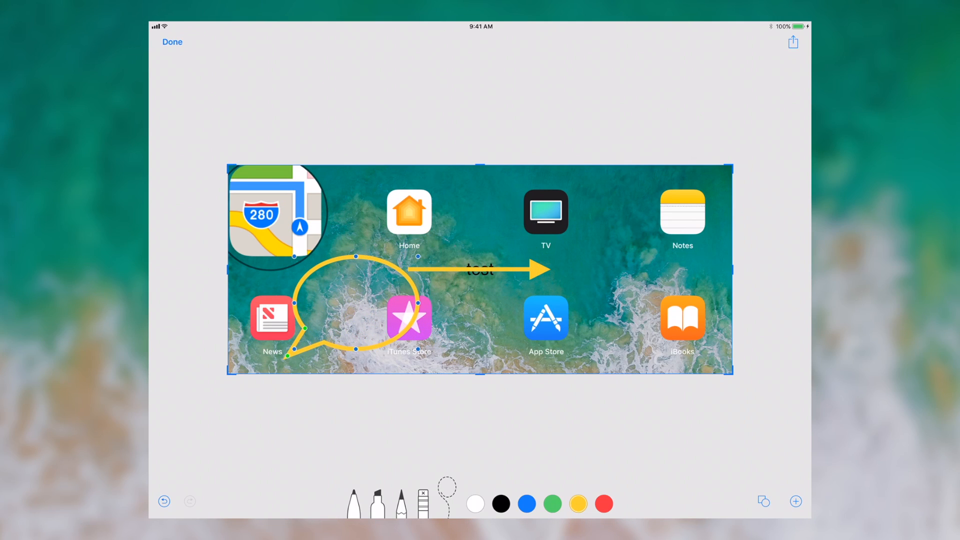
- Make the speech bubble green with the thickest outline style
left_click(552, 503)
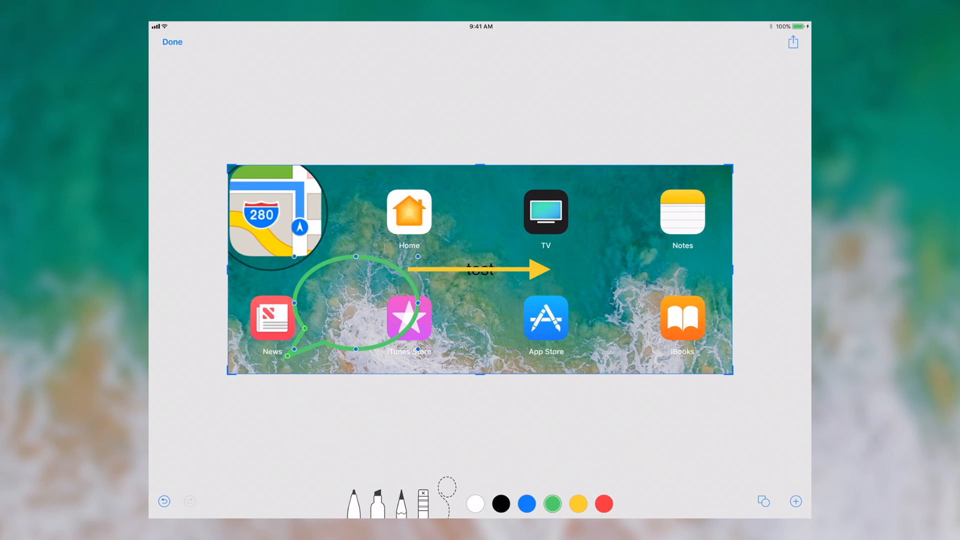
left_click(763, 501)
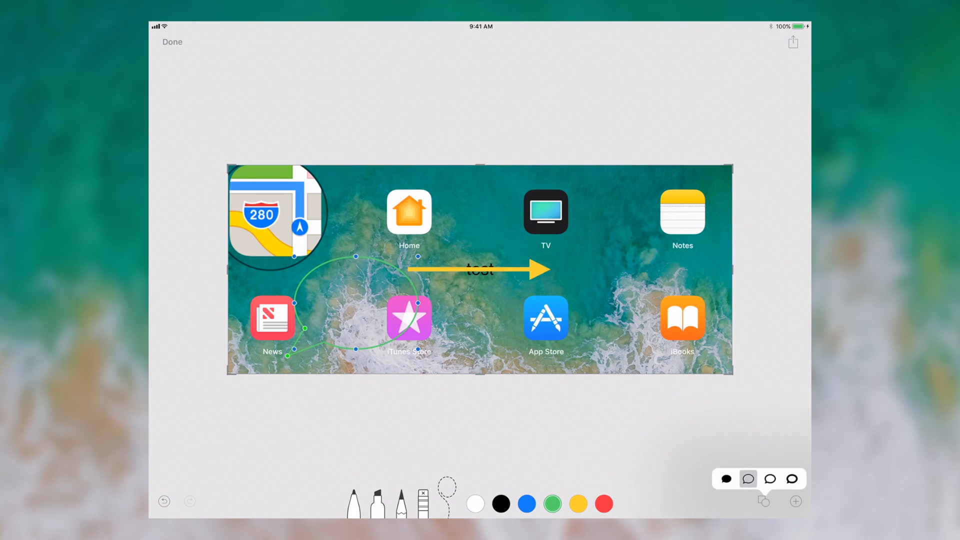
left_click(748, 479)
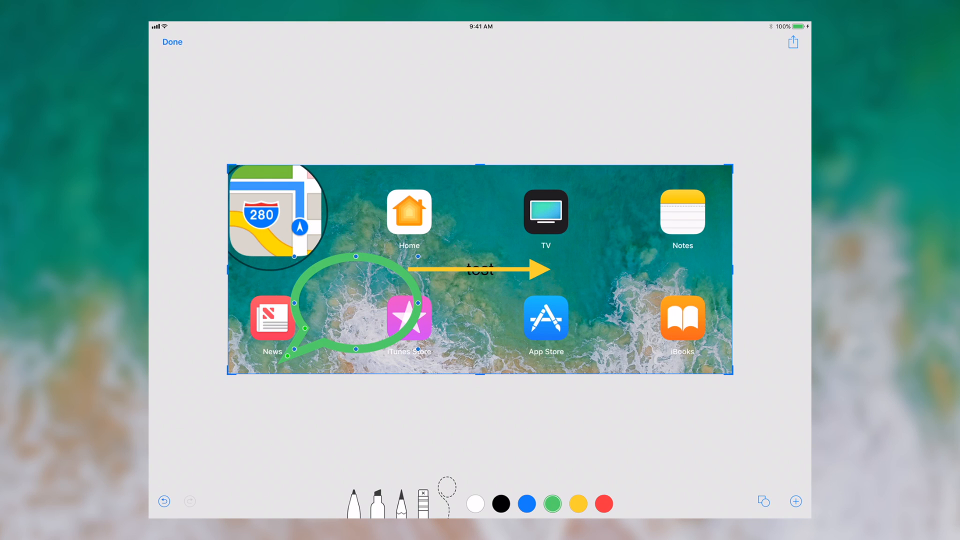
- Finish via Done and save the annotated screenshot to Photos
left_click(164, 501)
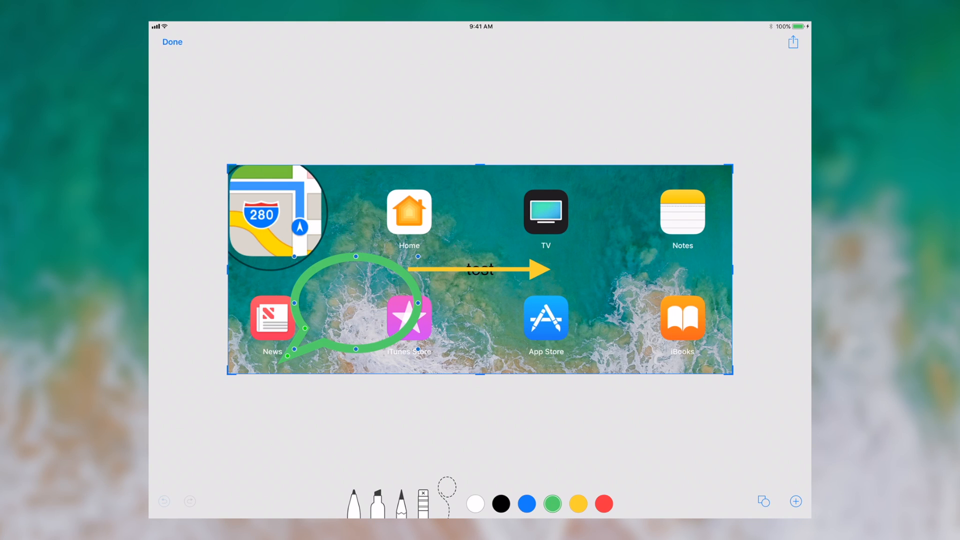
left_click(163, 500)
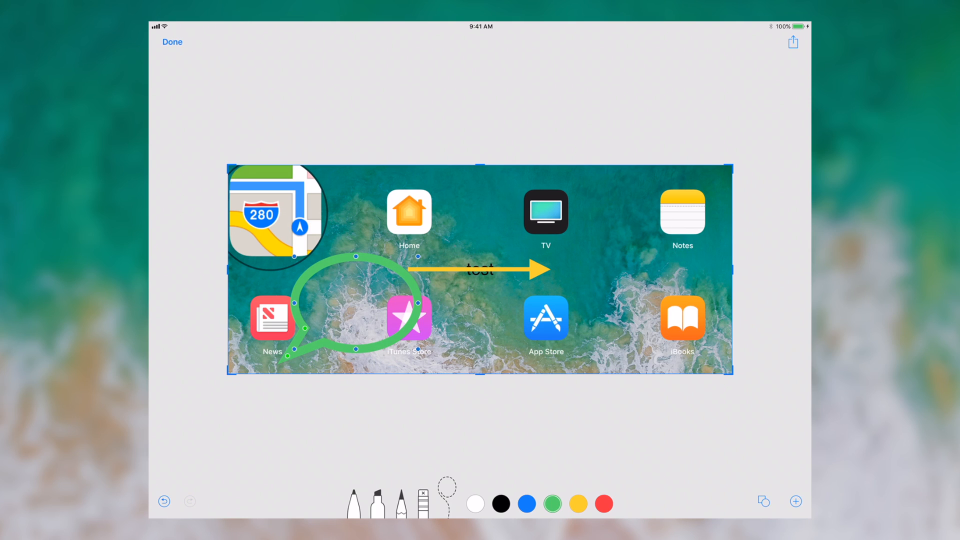
left_click(792, 42)
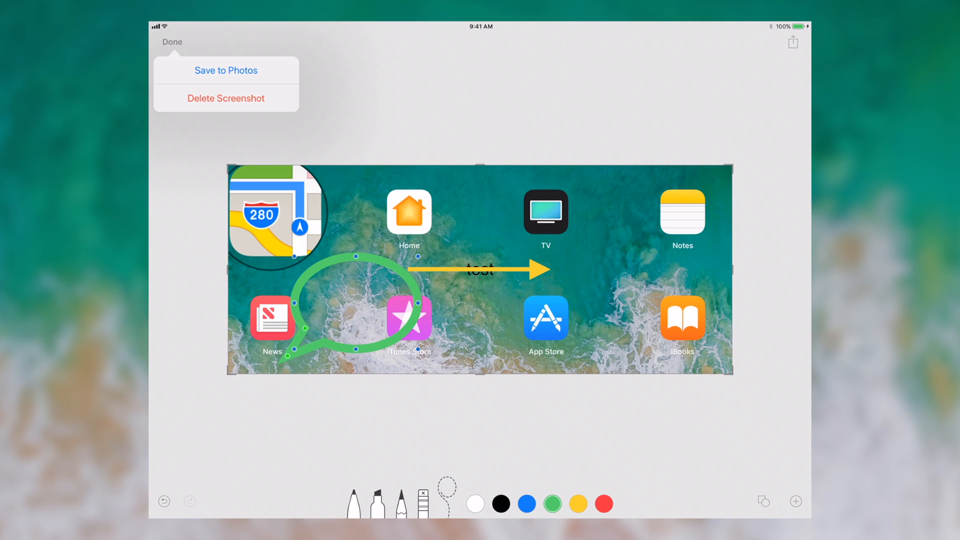
left_click(172, 42)
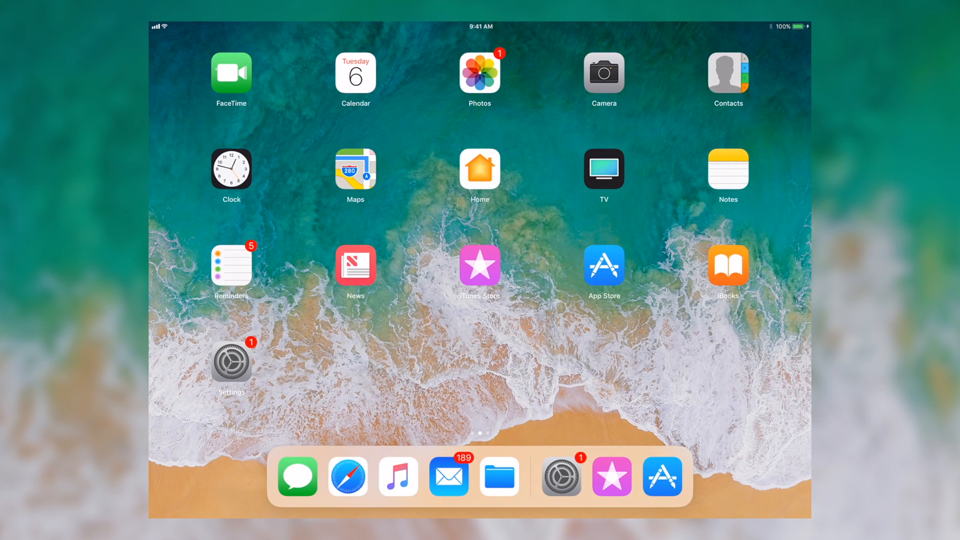